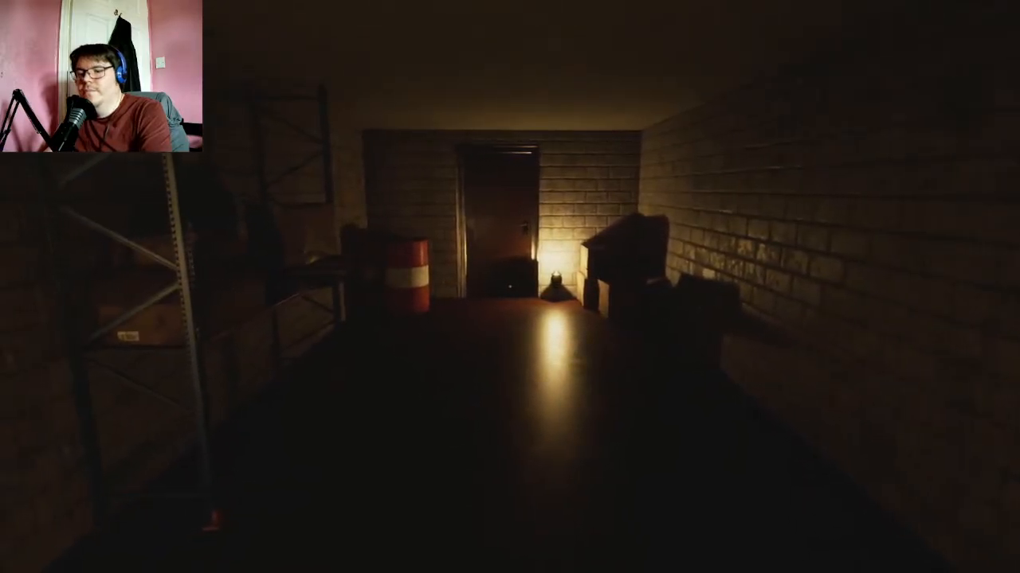
key(Escape)
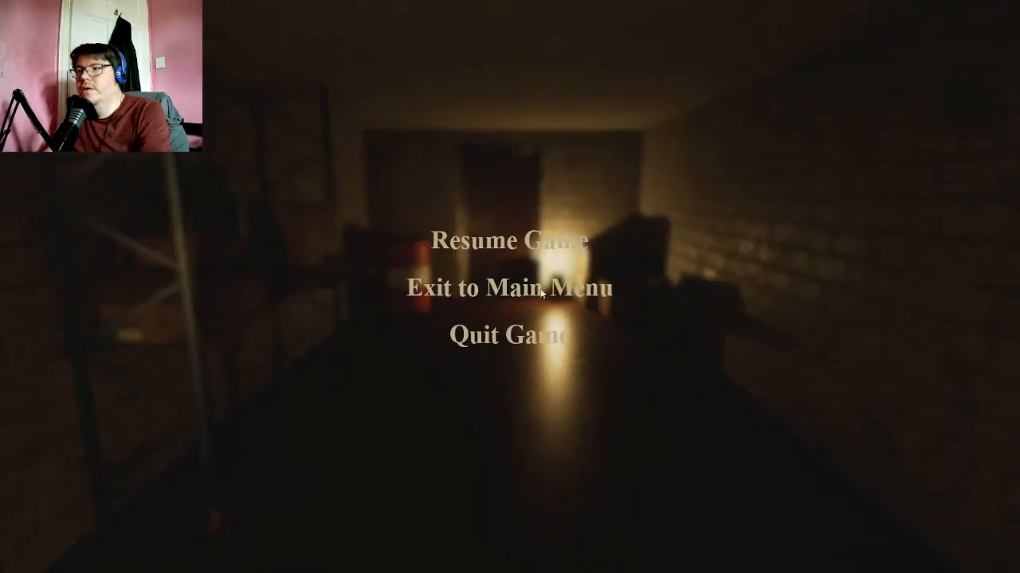
mouse_move(529, 241)
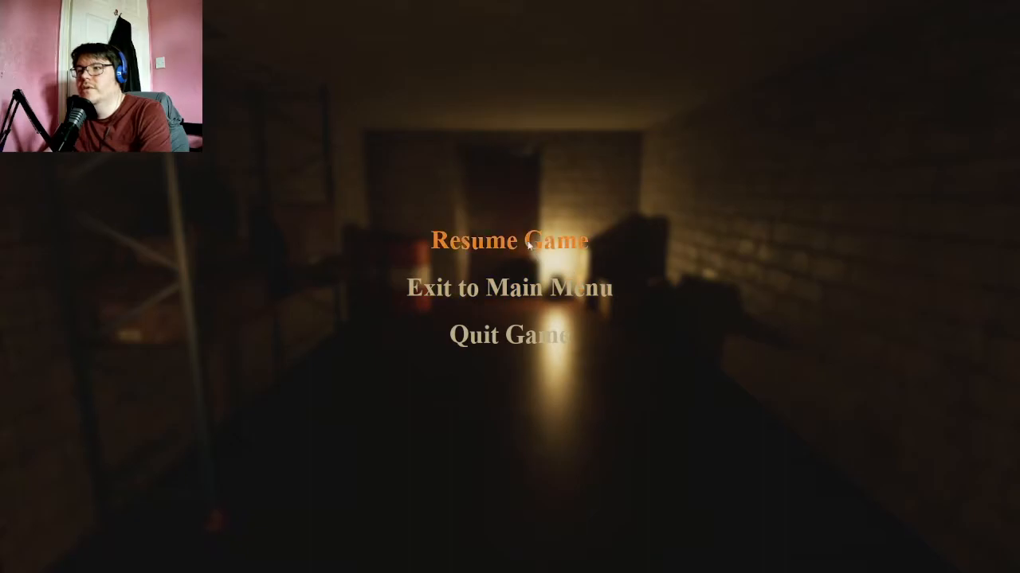
click(511, 239)
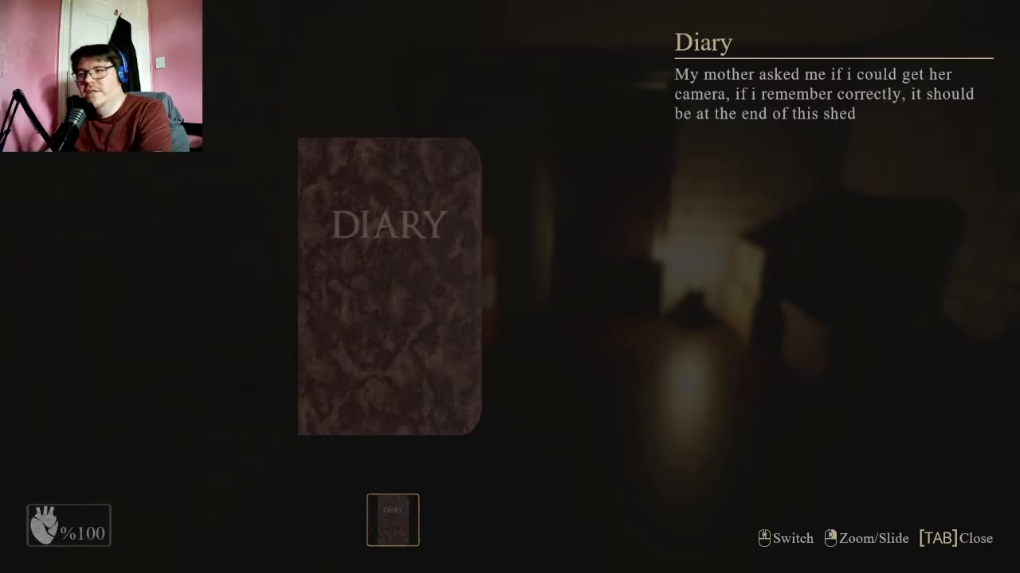
key(Tab)
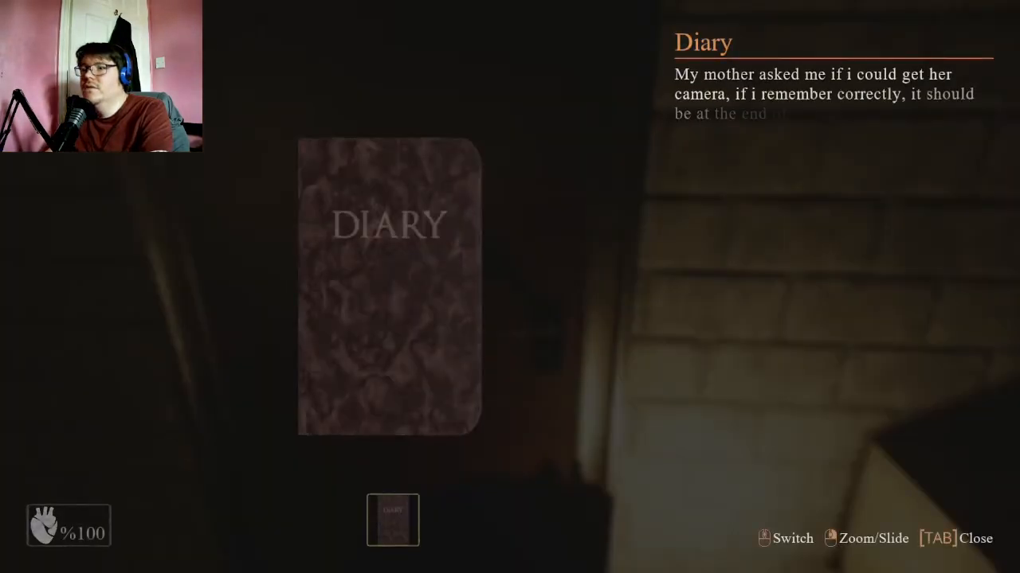
key(tab)
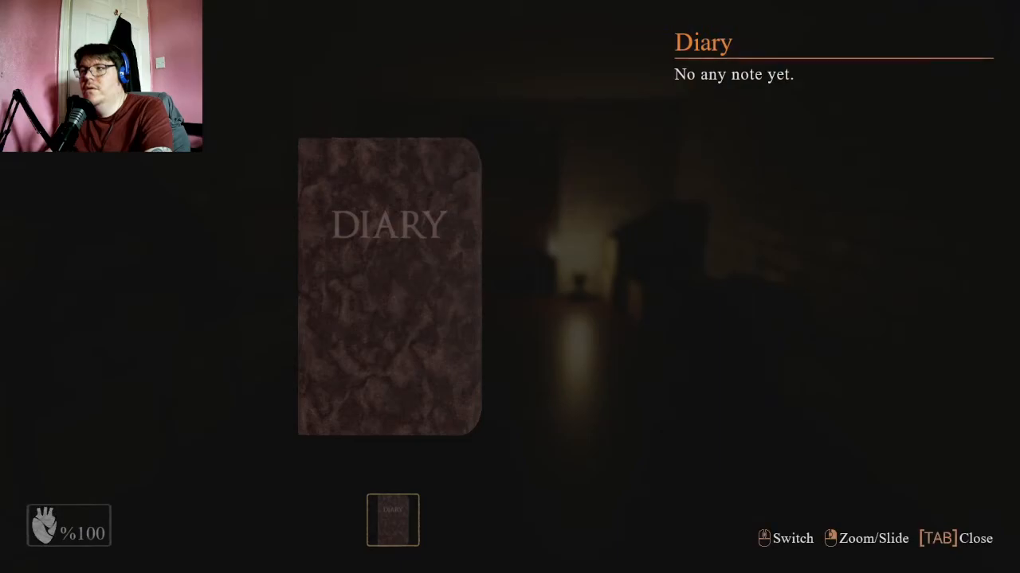
key(tab)
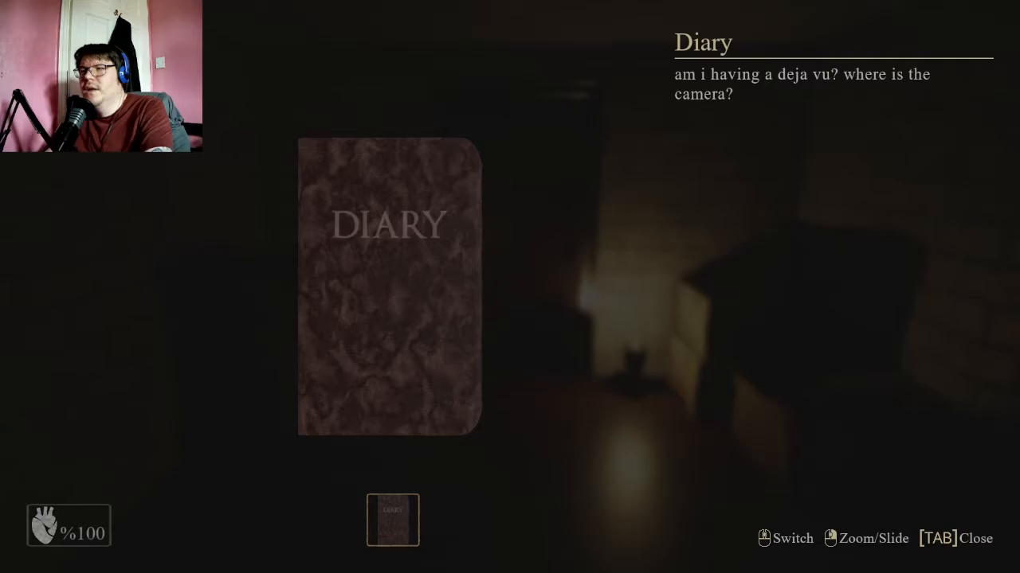
key(Tab)
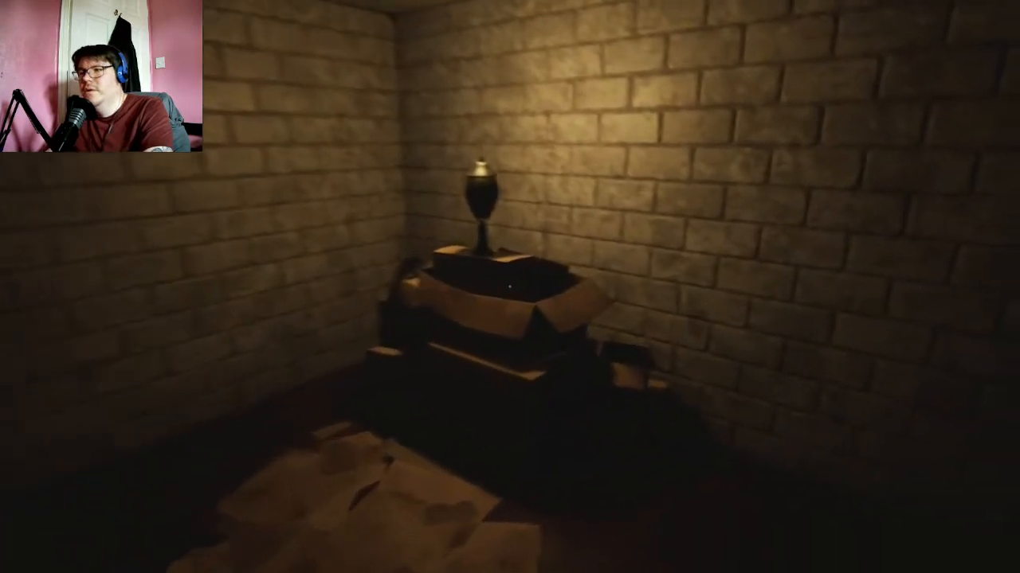
mouse_move(510, 287)
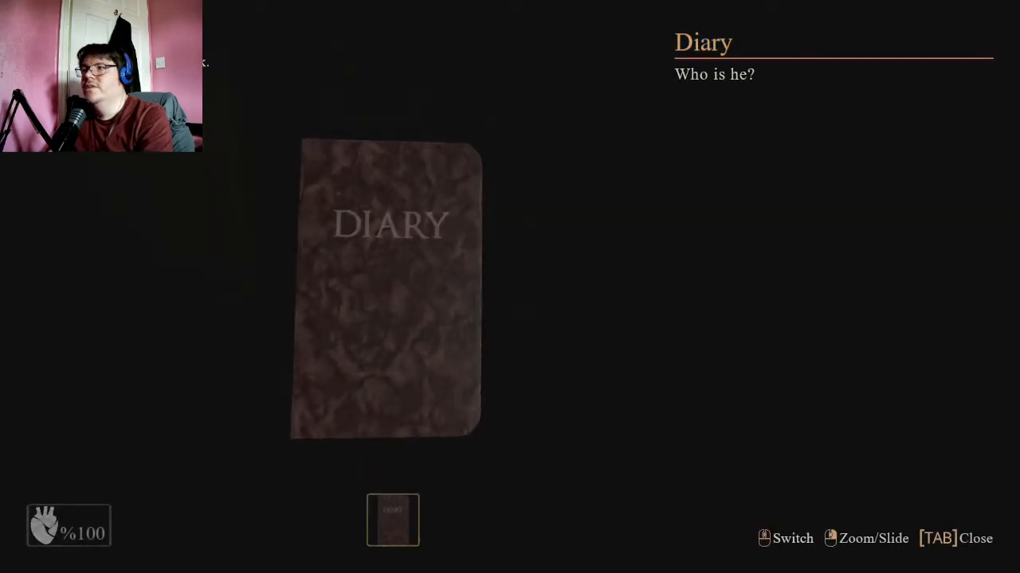
key(Tab)
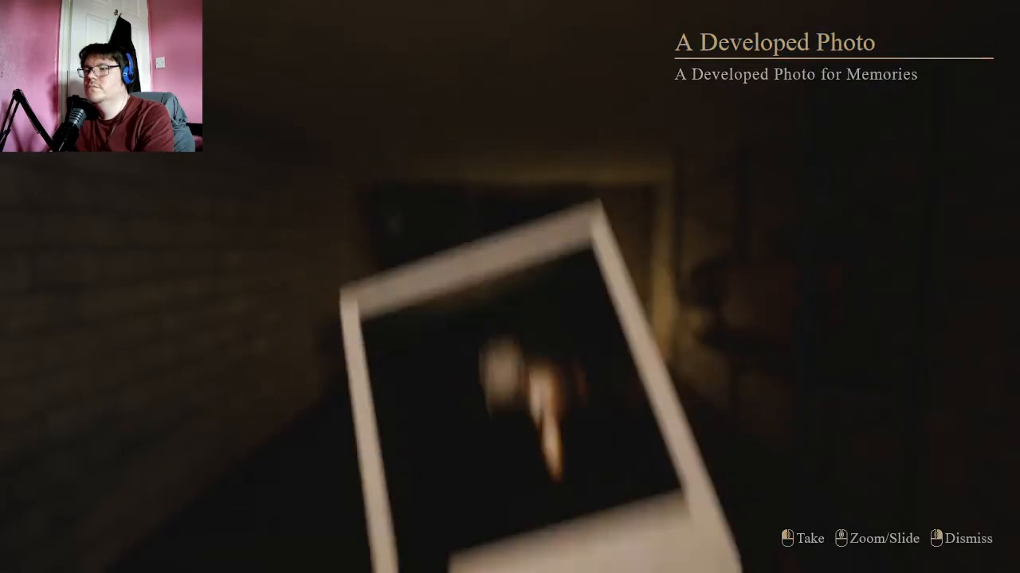
click(968, 539)
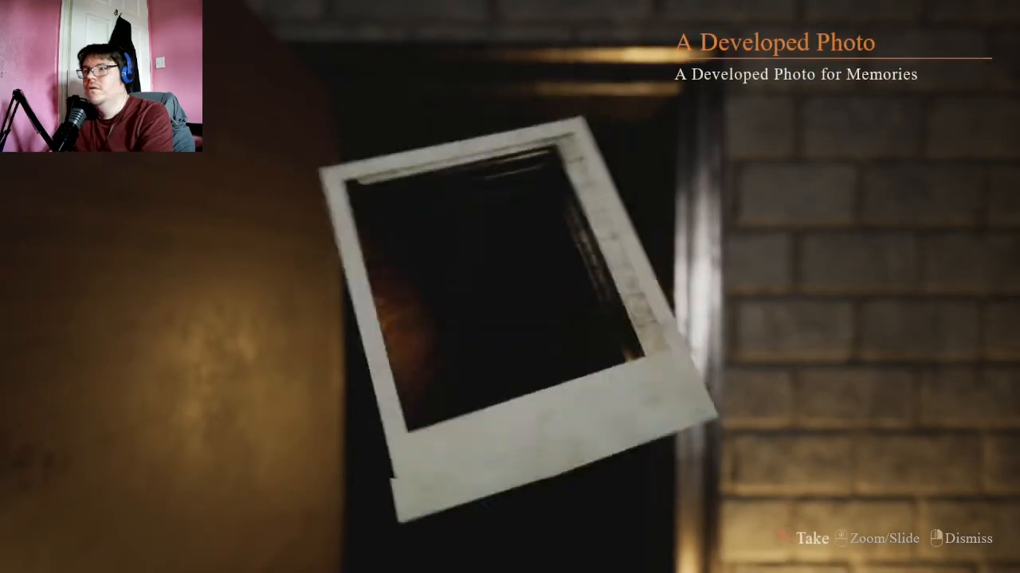
click(807, 539)
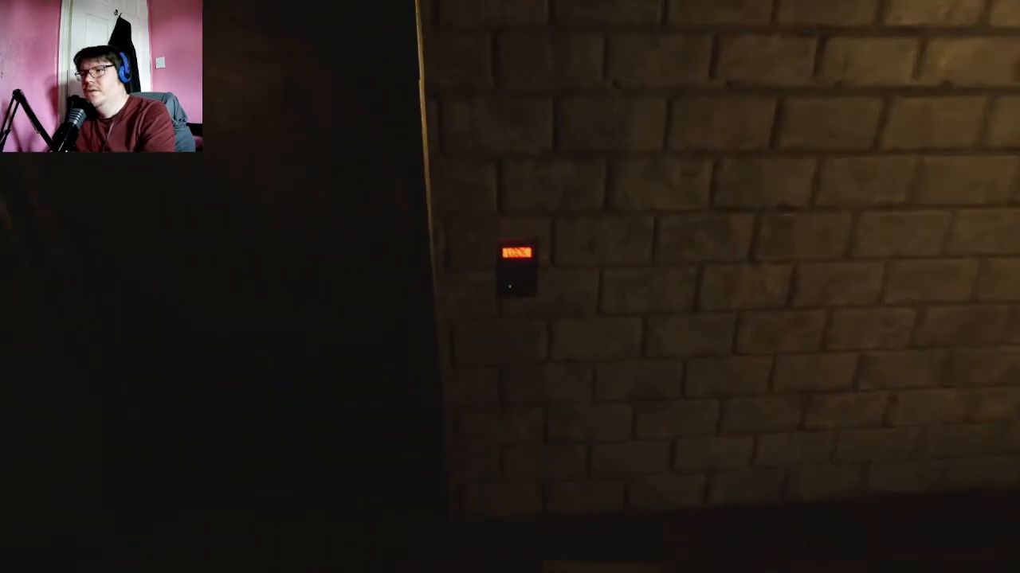
click(516, 271)
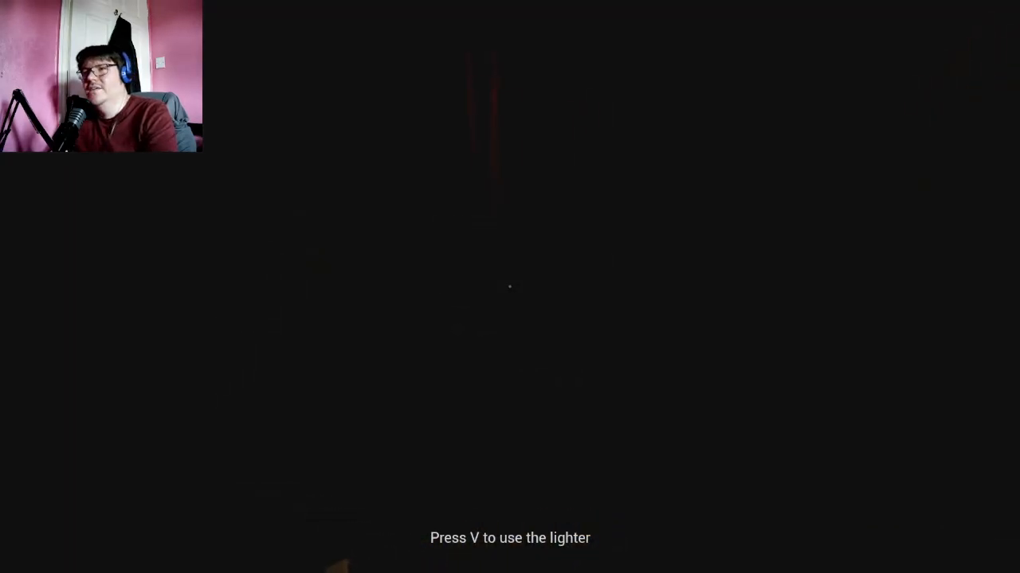
key(v)
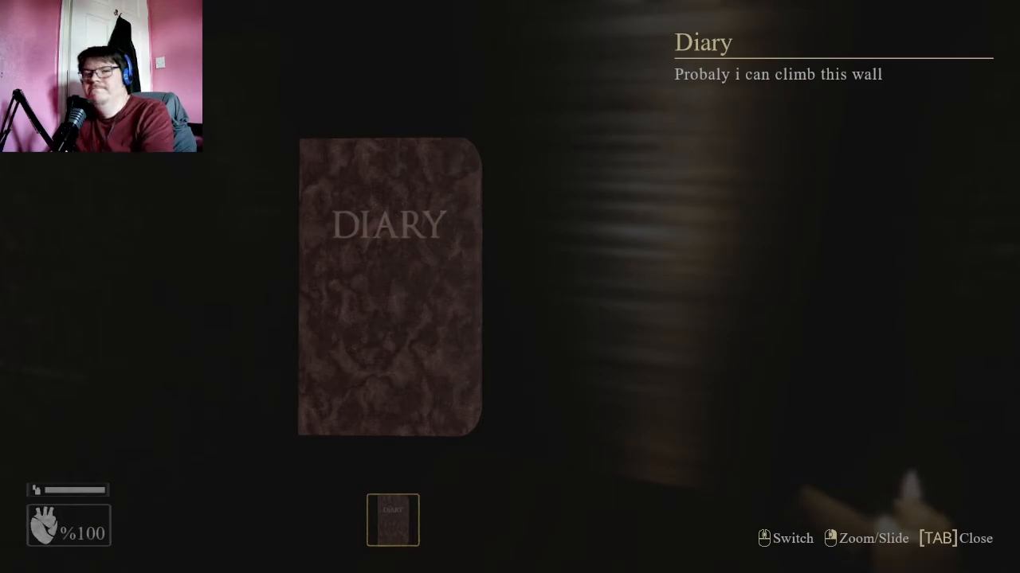
key(tab)
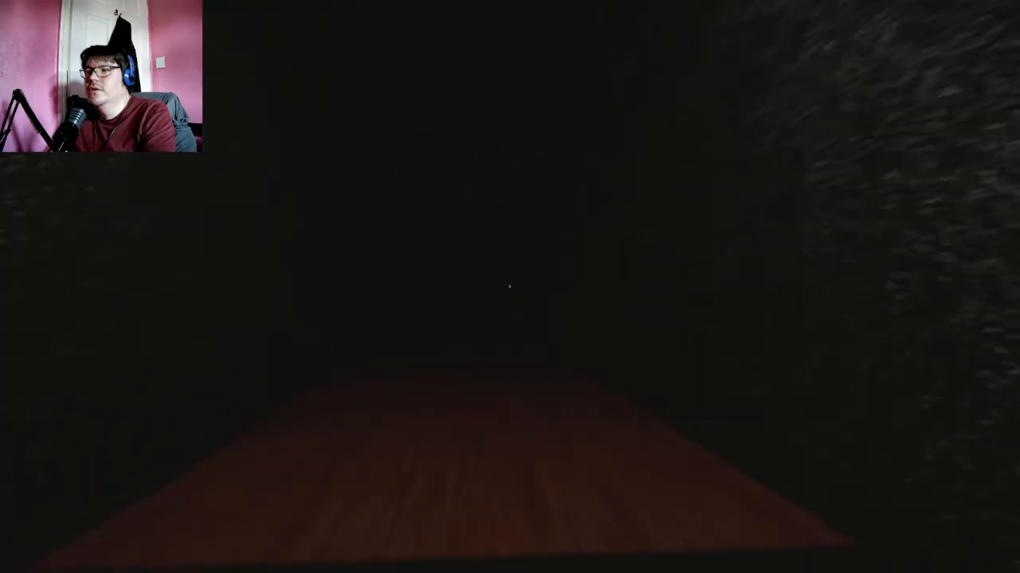